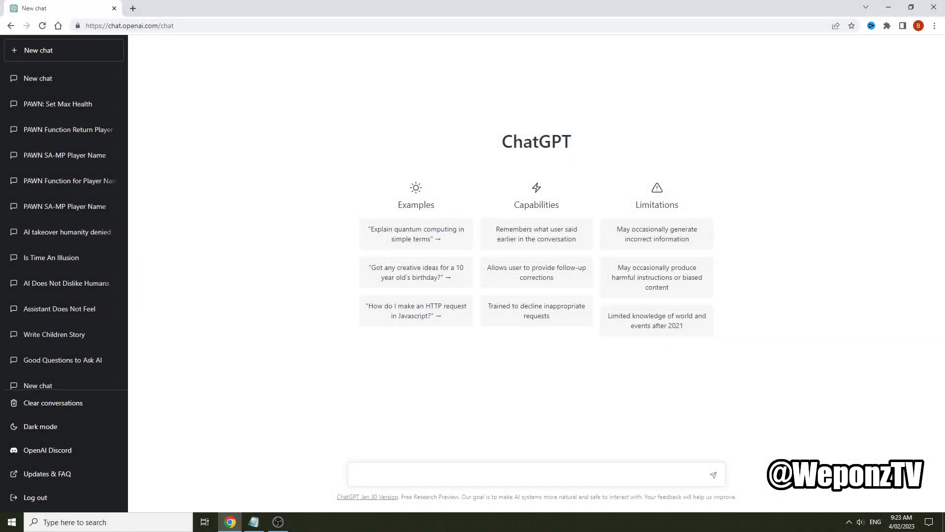
{"action": "mouse_move", "coordinate": [565, 428]}
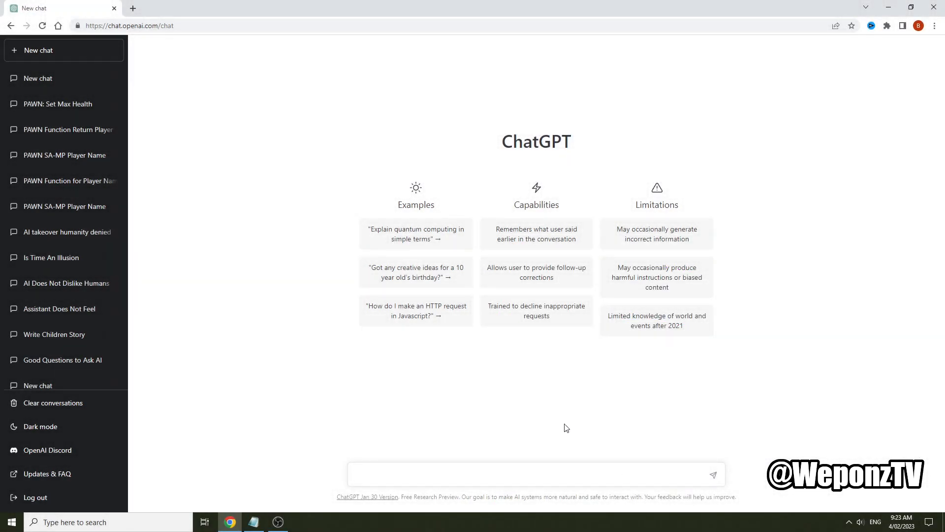
Step: Send the prompt for a PAWN SA-MP stock function giving max health, then select part of the answer
{"action": "left_click", "coordinate": [253, 522]}
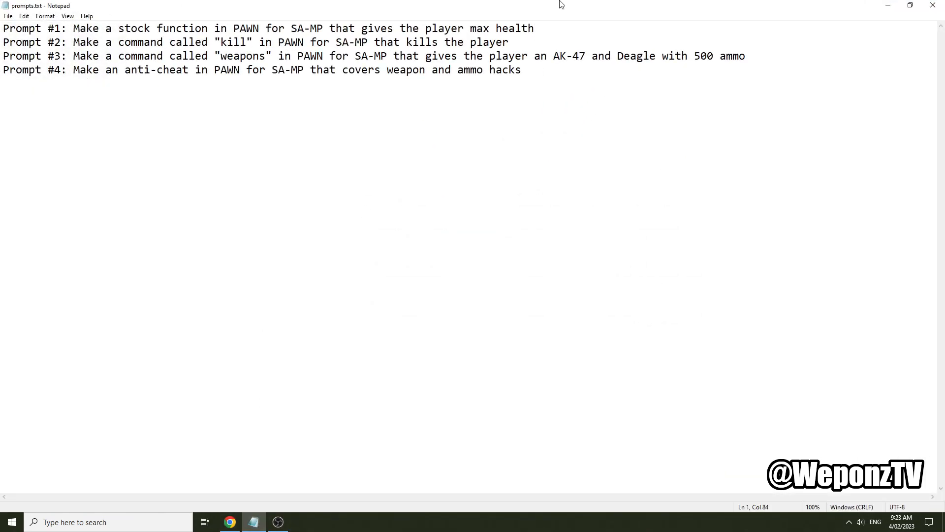
{"action": "left_click_drag", "start_coordinate": [72, 29], "coordinate": [533, 28]}
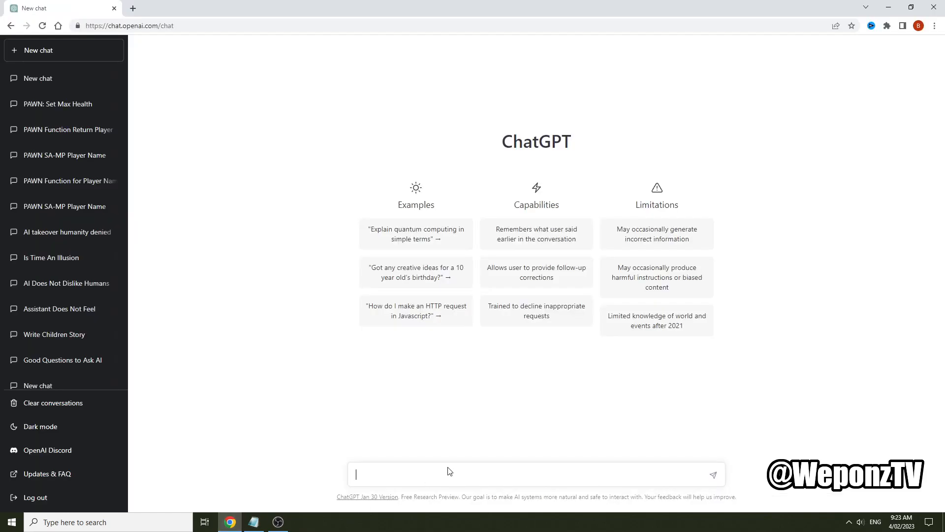
{"action": "type", "text": "Make a stock function in PAWN for SA-MP that gives the player max health"}
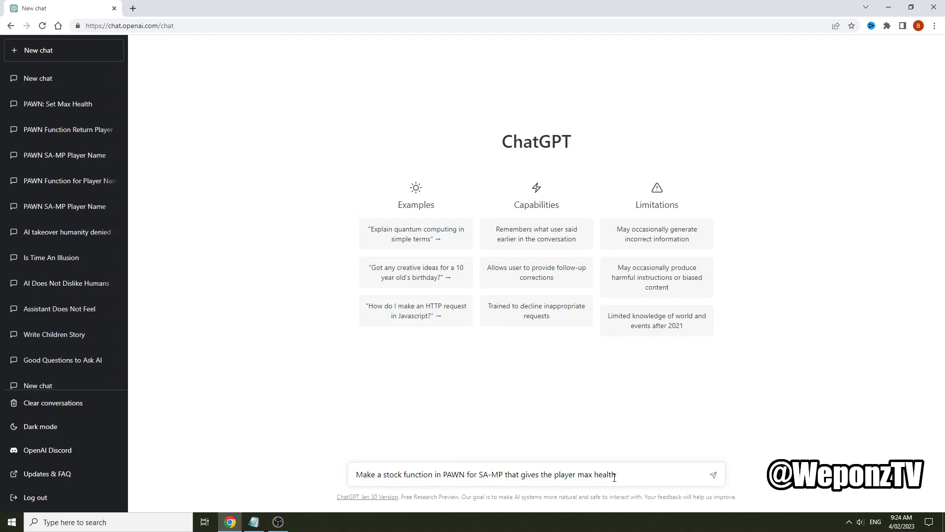
{"action": "left_click", "coordinate": [713, 474]}
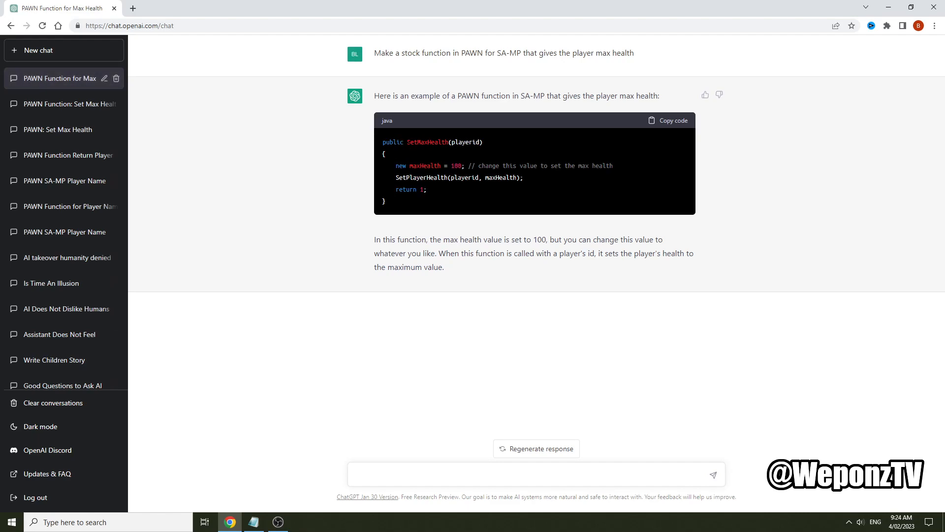
{"action": "left_click_drag", "start_coordinate": [382, 142], "coordinate": [426, 201]}
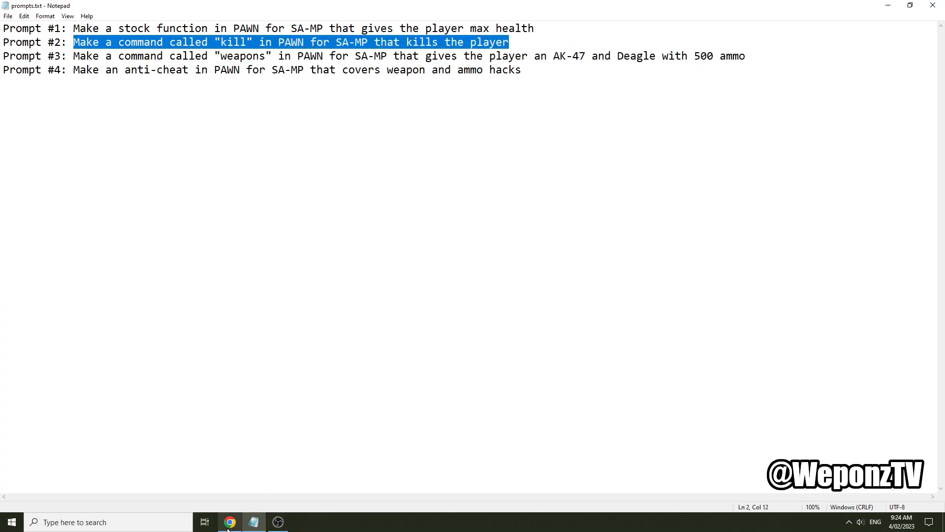
Step: Review the /kill OnPlayerCommandText answer by selecting its function name and body
{"action": "left_click", "coordinate": [230, 522]}
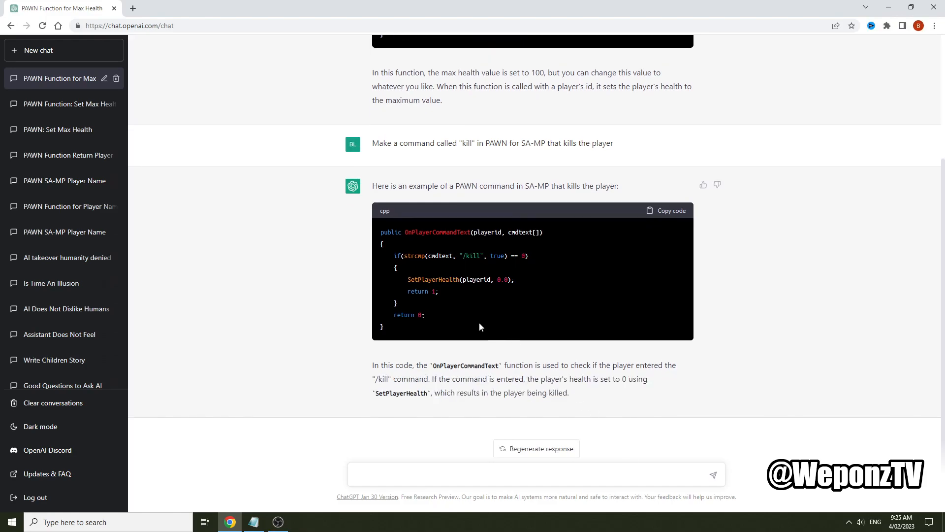
{"action": "double_click", "coordinate": [437, 231]}
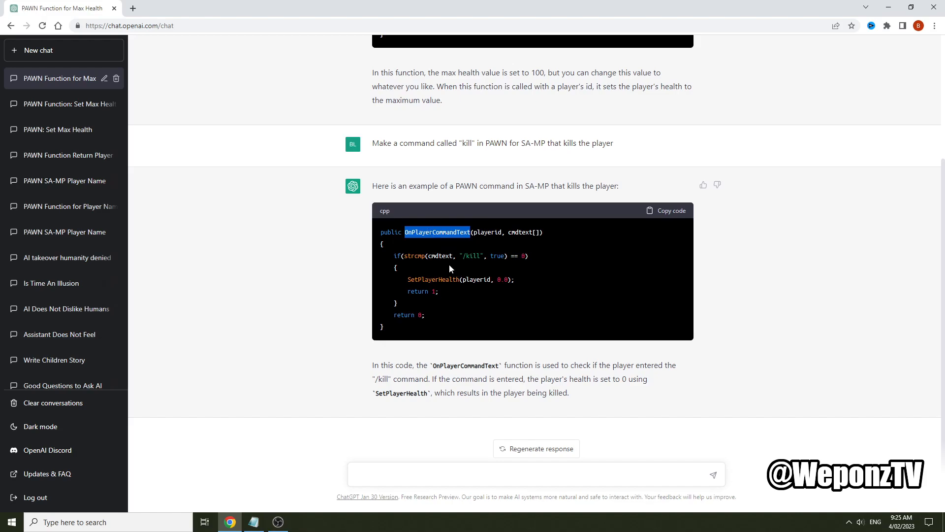
{"action": "double_click", "coordinate": [473, 255]}
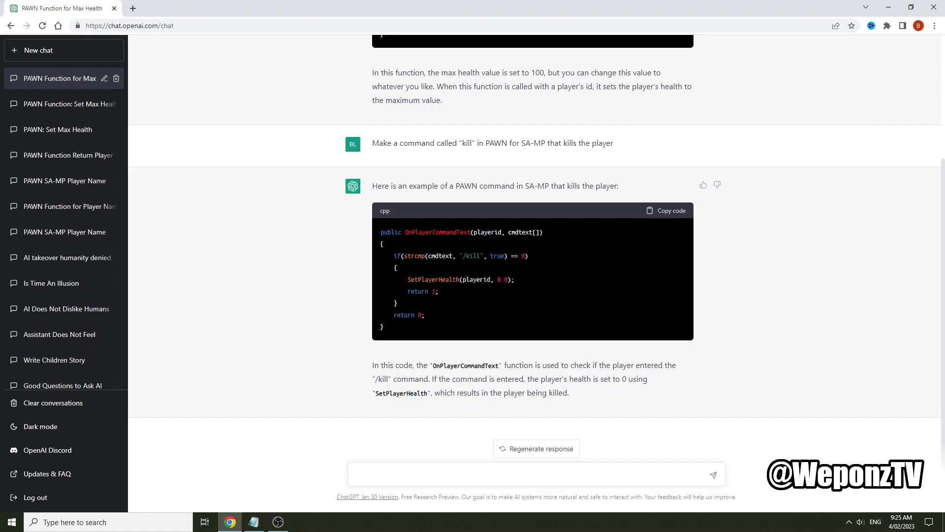
{"action": "left_click_drag", "start_coordinate": [386, 277], "coordinate": [384, 328]}
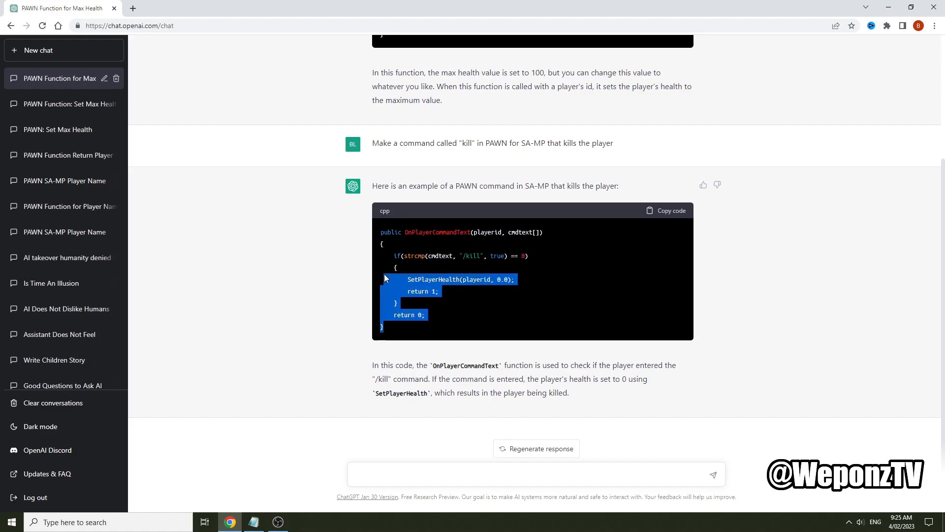
{"action": "left_click", "coordinate": [422, 279]}
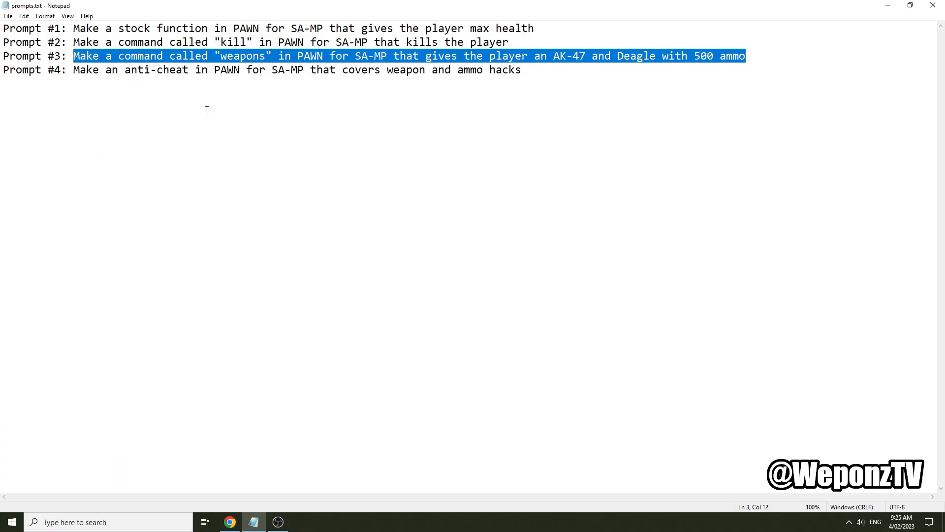
Step: Send the /weapons prompt for an AK-47 and Deagle, then review the GivePlayerWeapon code
{"action": "left_click", "coordinate": [229, 522]}
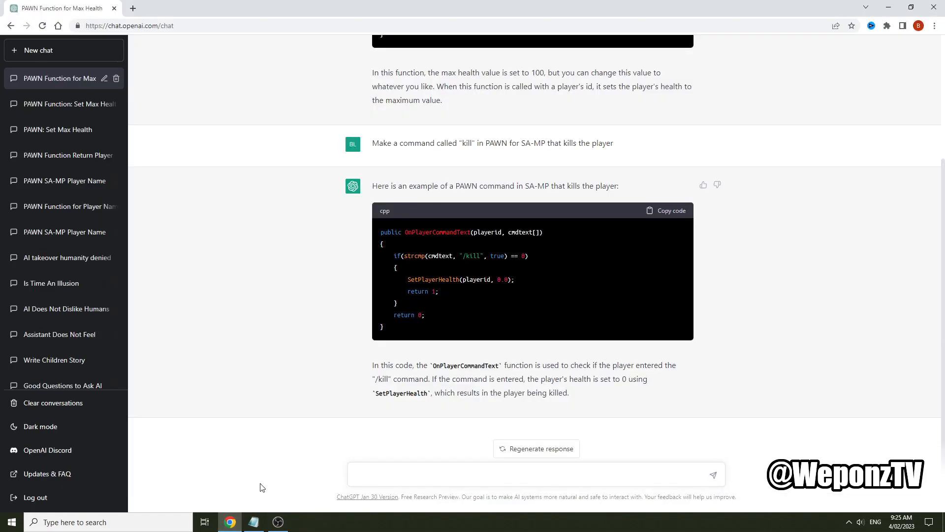
{"action": "type", "text": "Make a command called \"weapons\" in PAWN for SA-MP that gives the player an AK-47 and Deagle with 500 ammo"}
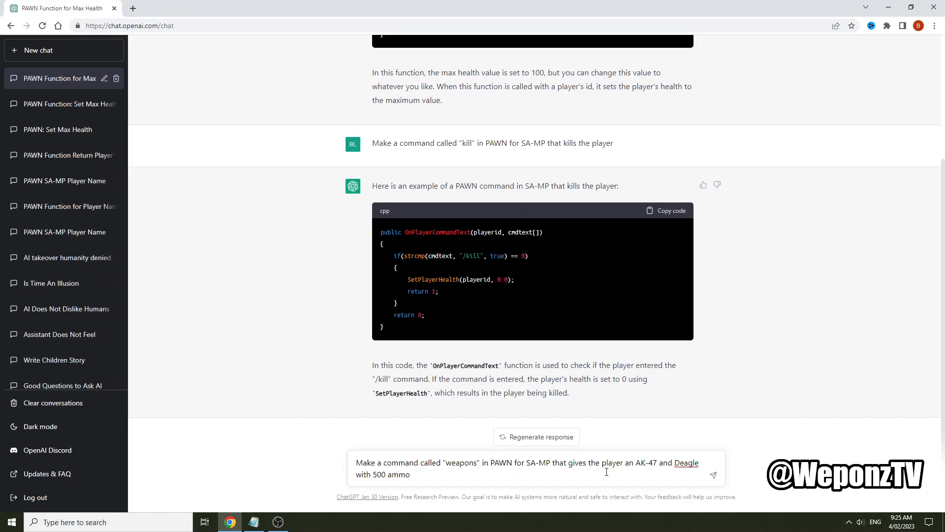
{"action": "mouse_move", "coordinate": [410, 479]}
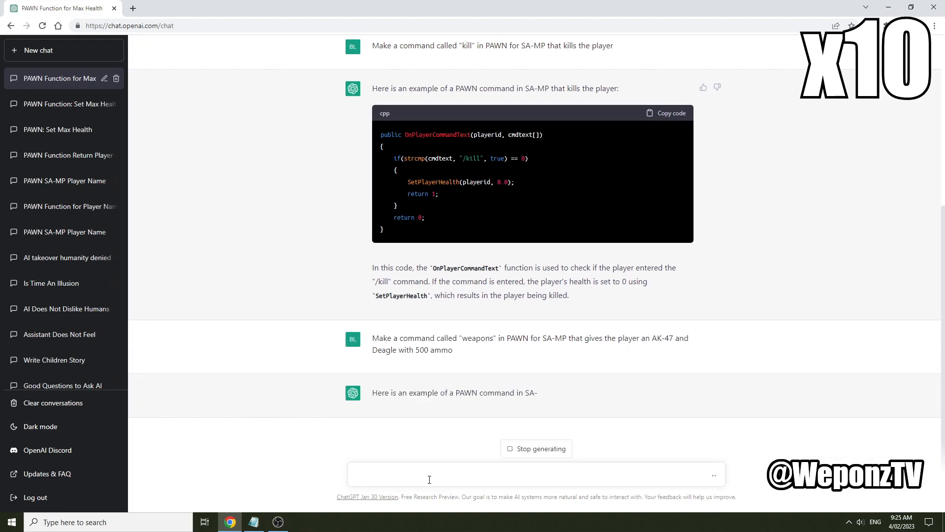
{"action": "scroll", "scroll_direction": "down", "scroll_amount": 3}
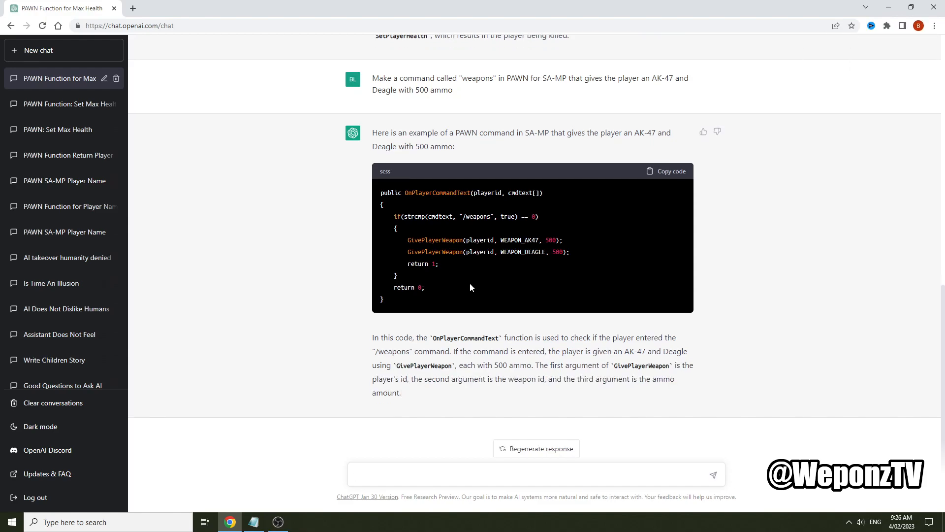
{"action": "left_click_drag", "start_coordinate": [379, 192], "coordinate": [381, 299]}
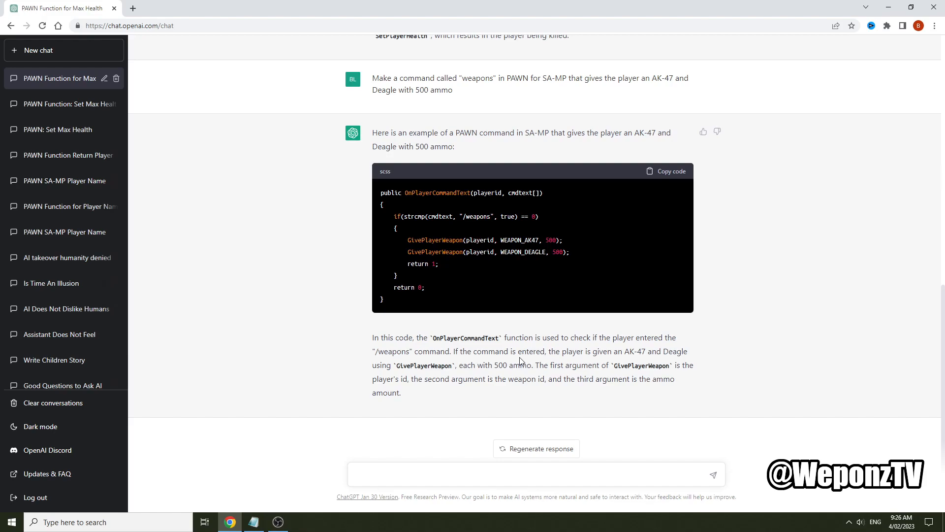
{"action": "mouse_move", "coordinate": [527, 127]}
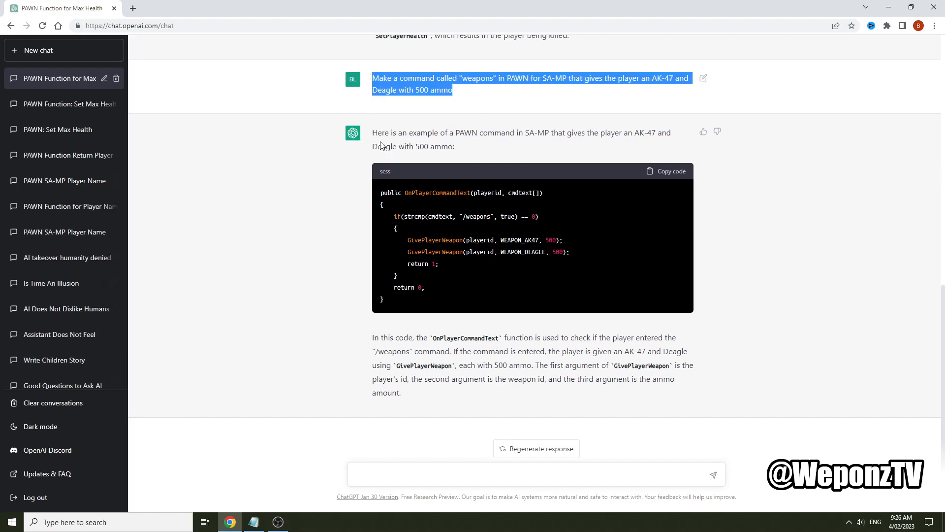
{"action": "left_click", "coordinate": [253, 521]}
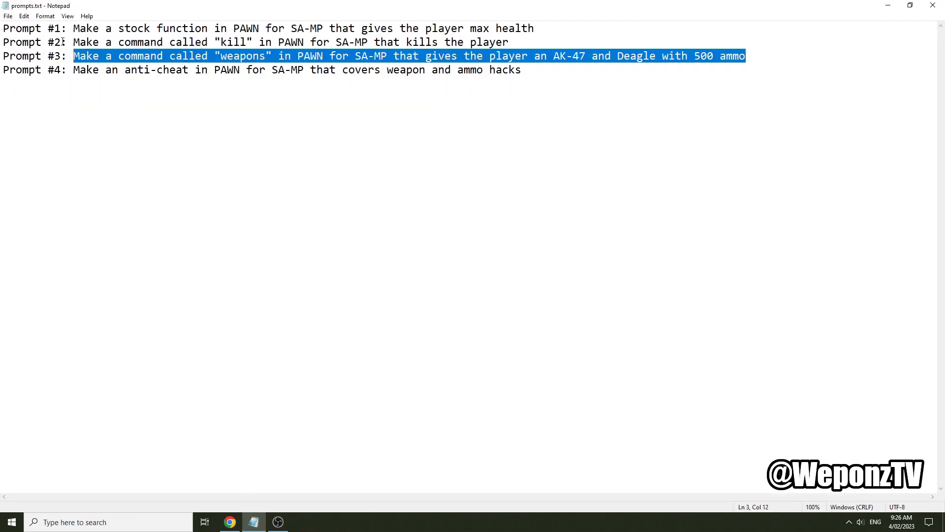
Step: Send the weapon and ammo hack anti-cheat prompt and scroll through the reply
{"action": "left_click", "coordinate": [521, 69]}
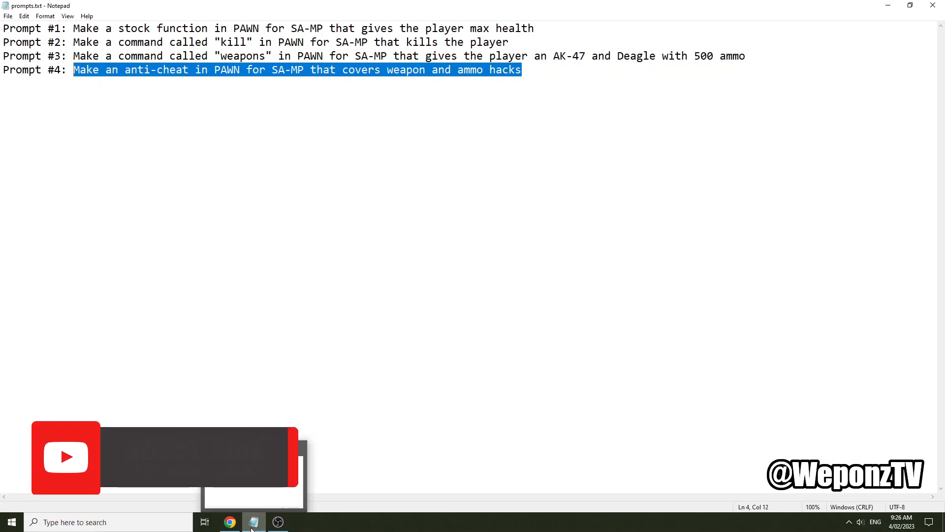
{"action": "left_click", "coordinate": [229, 521]}
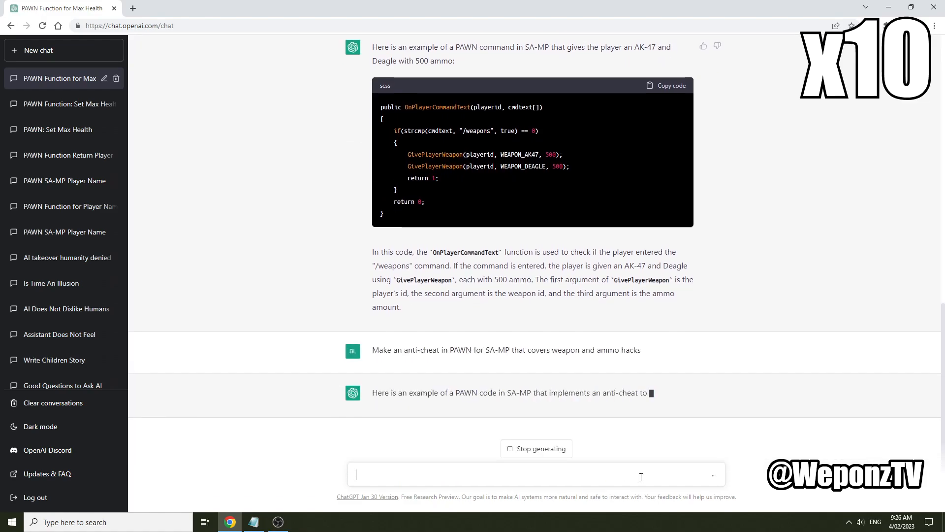
{"action": "scroll", "scroll_direction": "down", "scroll_amount": 3}
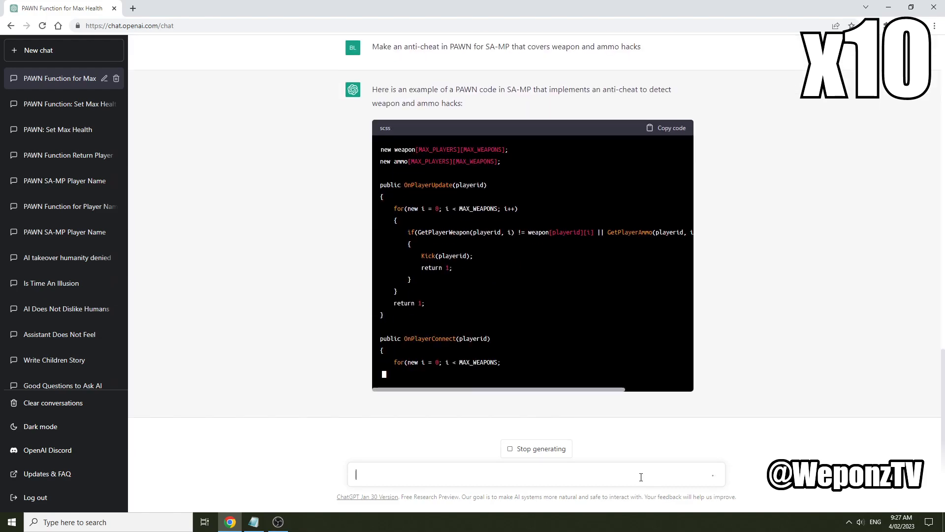
{"action": "scroll", "scroll_direction": "down", "scroll_amount": 3}
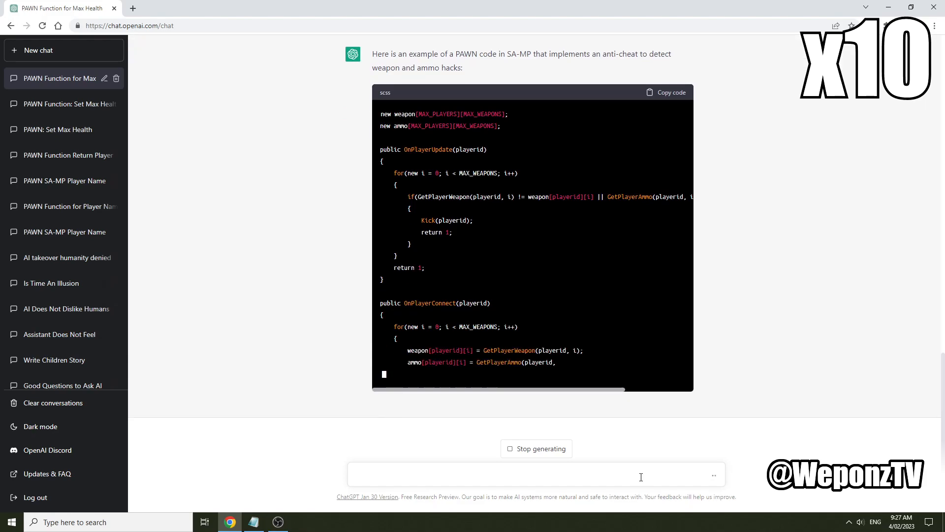
{"action": "scroll", "scroll_direction": "down", "scroll_amount": 3}
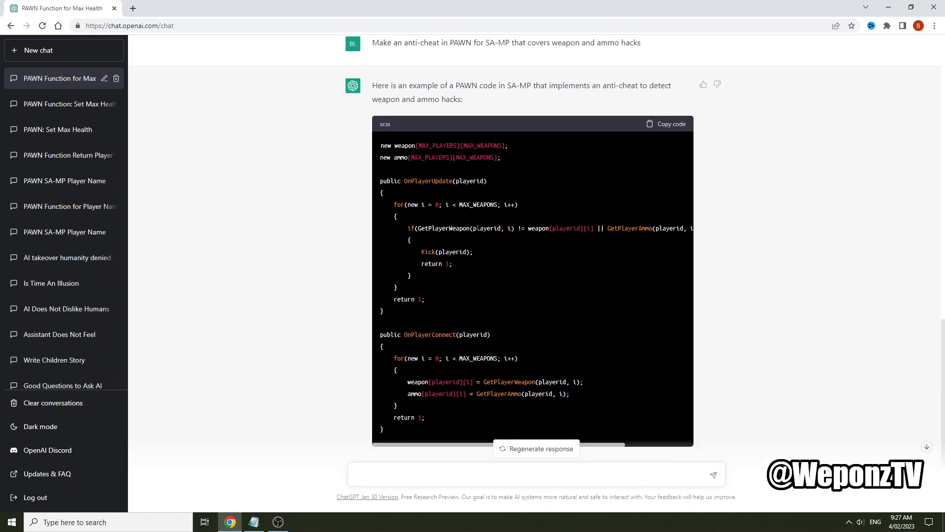
{"action": "mouse_move", "coordinate": [479, 253]}
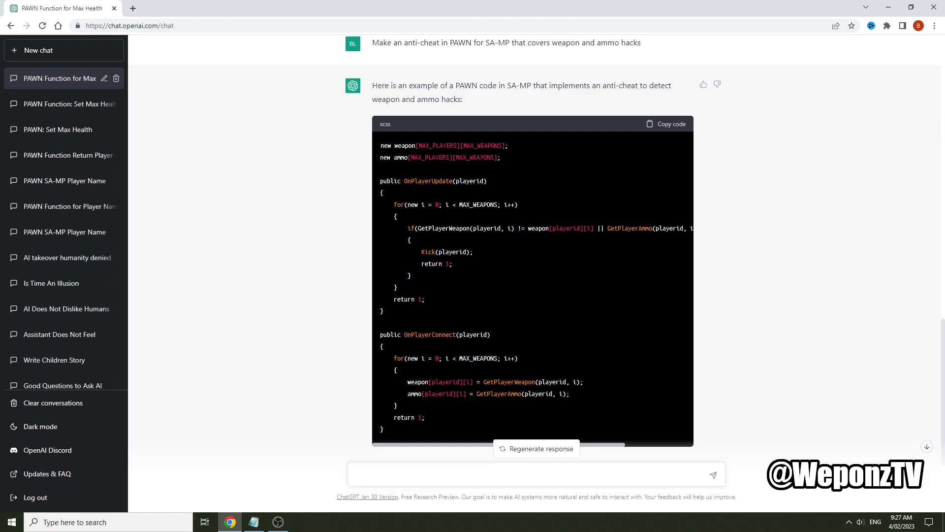
Step: Select MAX_WEAPONS in the code and draft '#define MAX_WEAPONS 12' without sending
{"action": "double_click", "coordinate": [475, 157]}
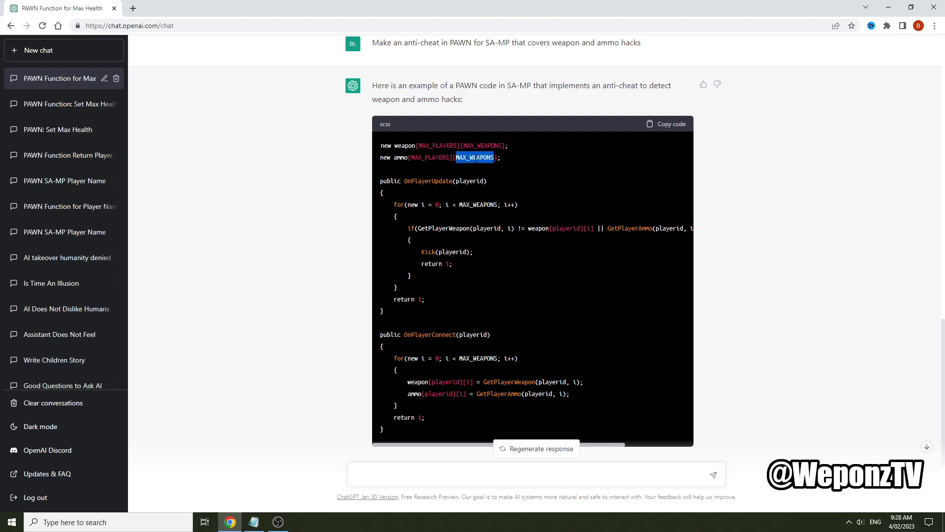
{"action": "type", "text": "#define MAX_WEAPONS 12"}
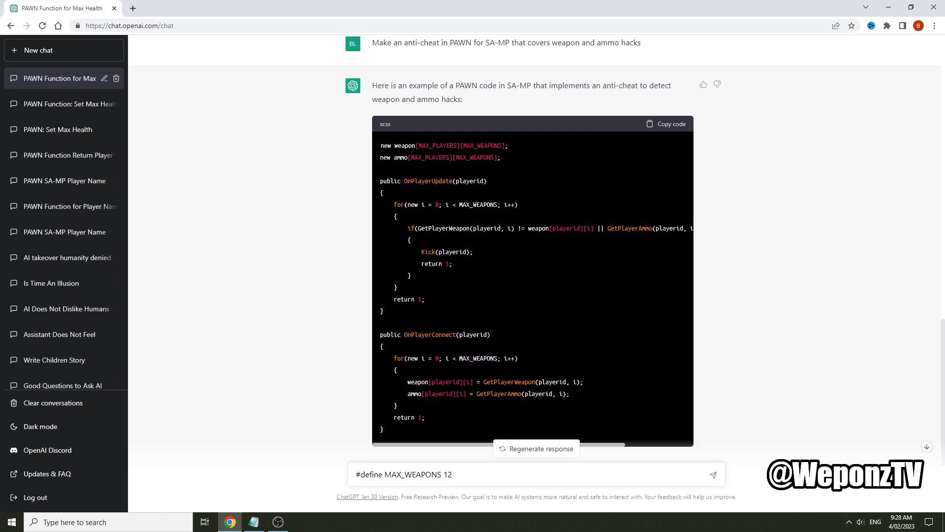
{"action": "mouse_move", "coordinate": [548, 239]}
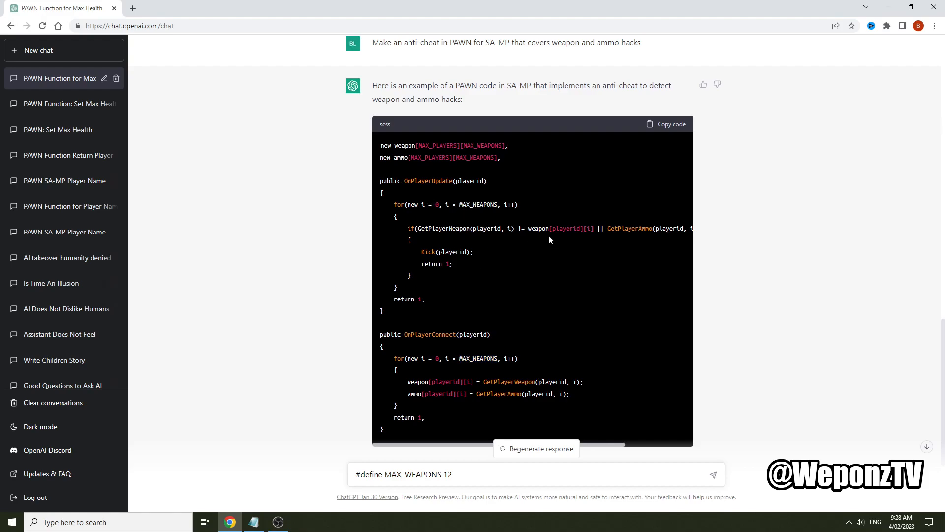
{"action": "mouse_move", "coordinate": [470, 298]}
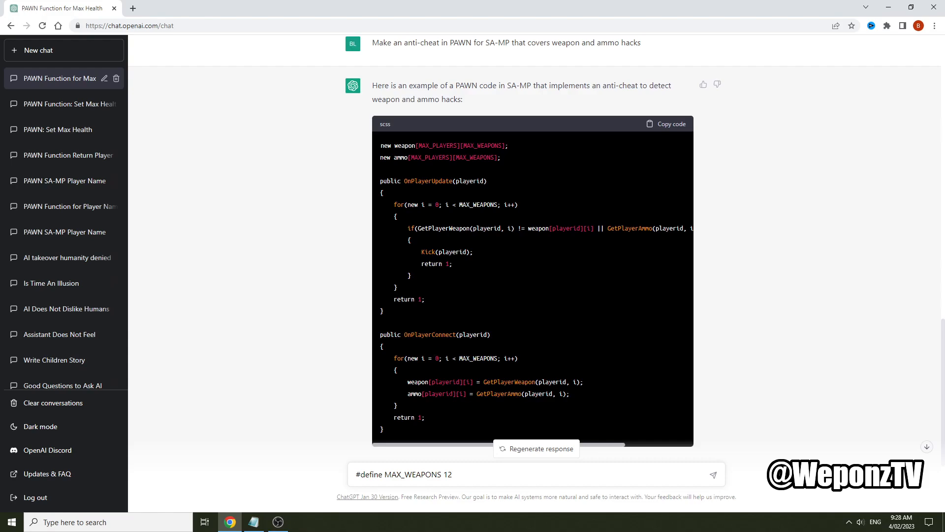
{"action": "mouse_move", "coordinate": [505, 366]}
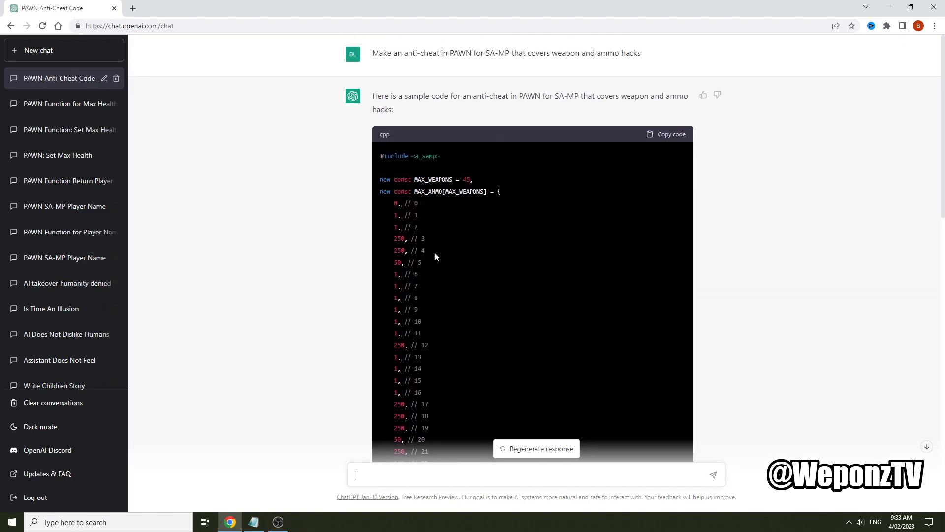
Step: Inspect the MAX_AMMO table in the regenerated anti-cheat answer while scrolling down
{"action": "double_click", "coordinate": [433, 180]}
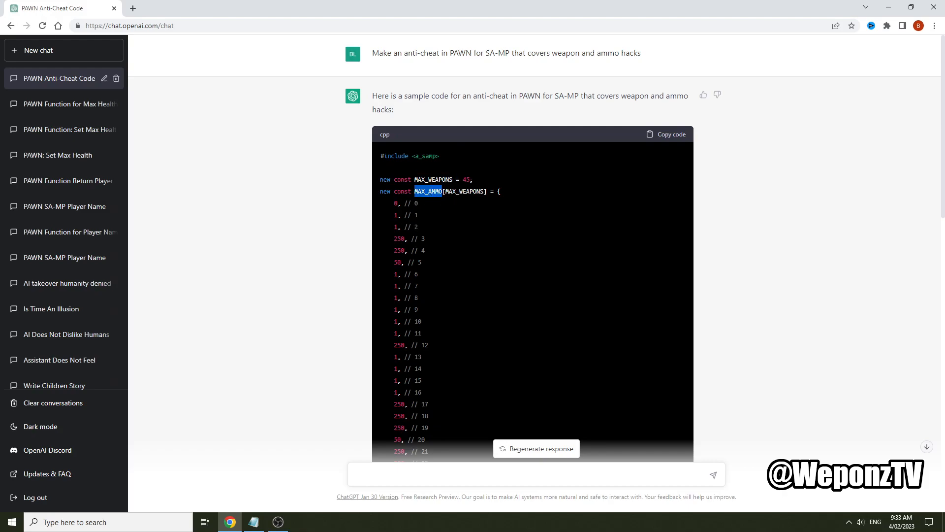
{"action": "mouse_move", "coordinate": [414, 211]}
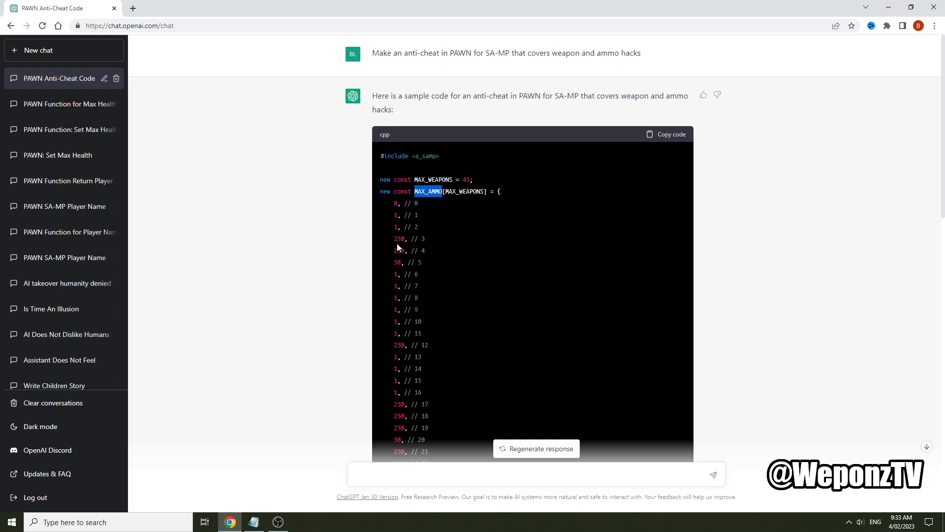
{"action": "scroll", "scroll_direction": "down", "scroll_amount": 3}
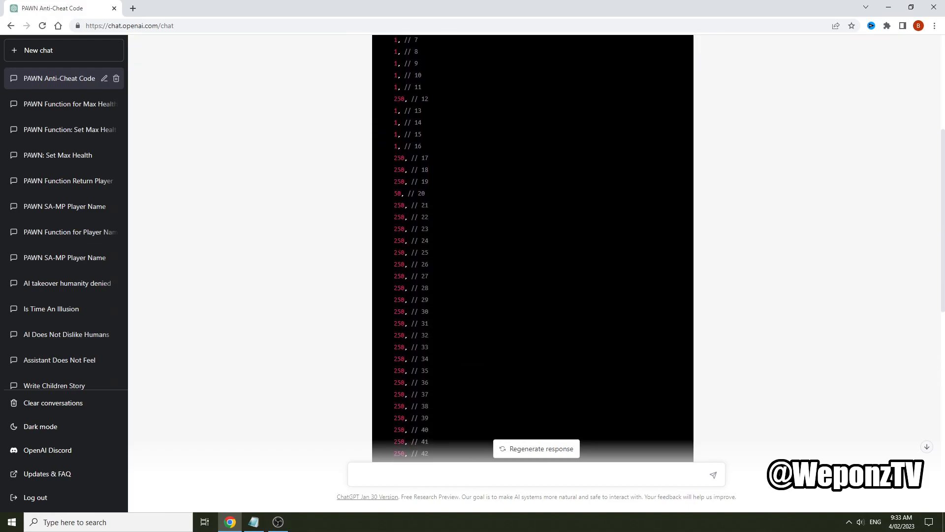
{"action": "scroll", "scroll_direction": "down", "scroll_amount": 3}
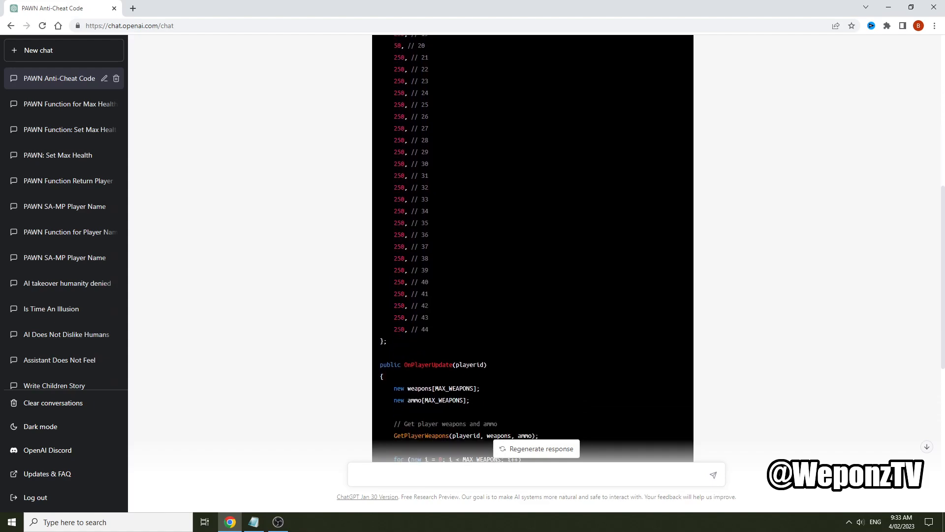
{"action": "scroll", "scroll_direction": "down", "scroll_amount": 3}
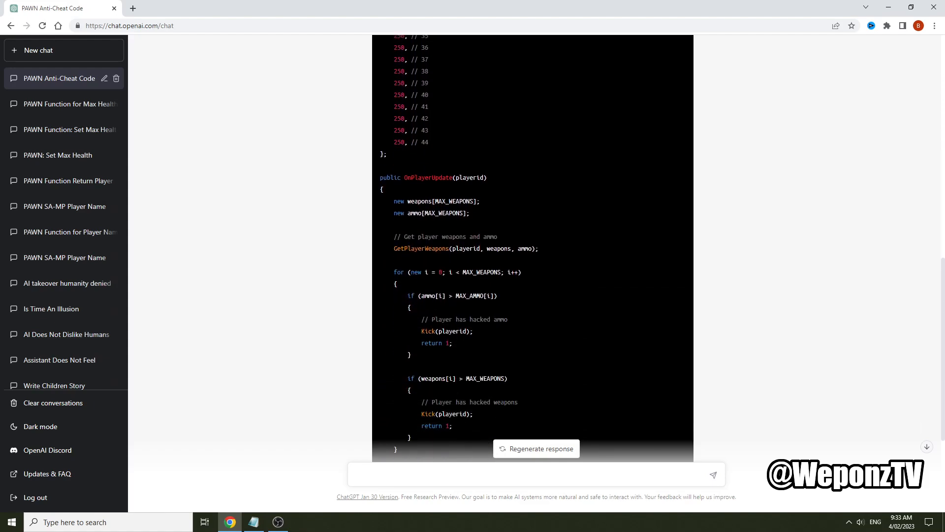
{"action": "scroll", "scroll_direction": "down", "scroll_amount": 3}
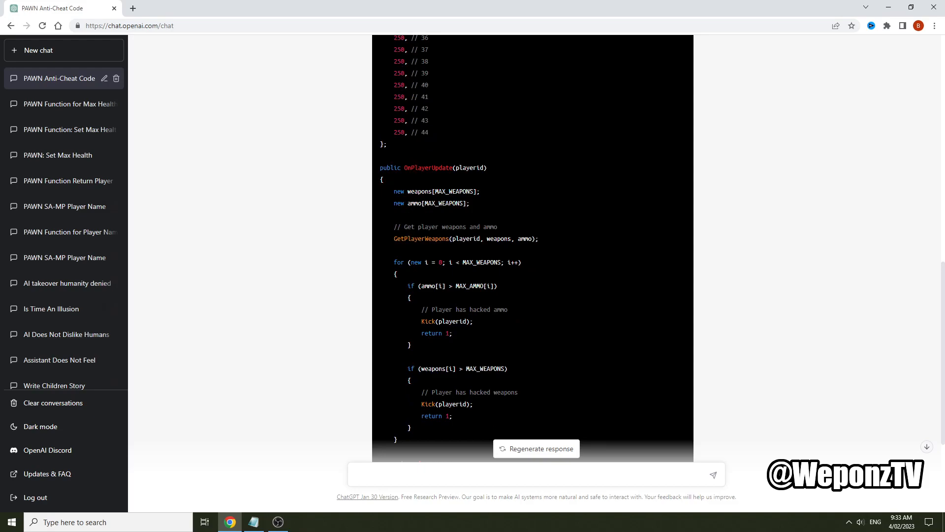
{"action": "scroll", "scroll_direction": "down", "scroll_amount": 3}
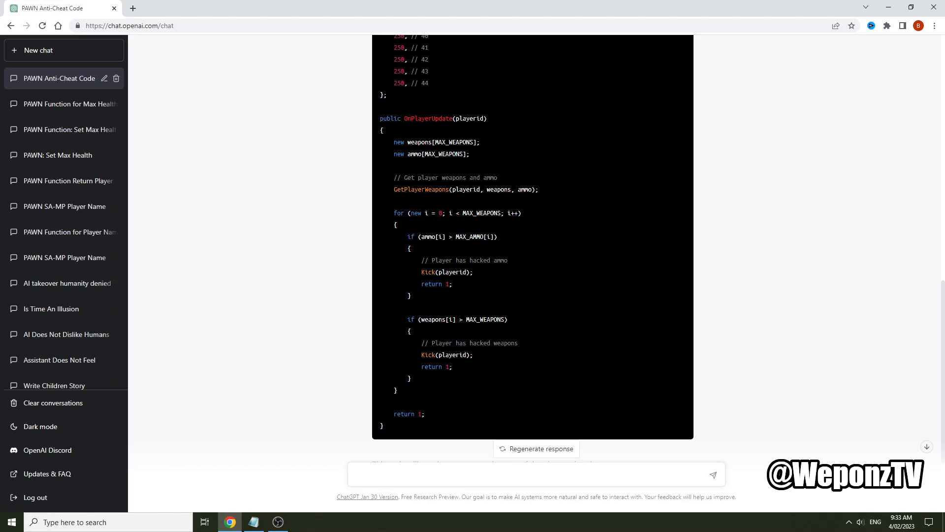
Step: Inspect the GetPlayerWeapons call and MAX_WEAPONS check, then scroll to the code's end
{"action": "double_click", "coordinate": [443, 154]}
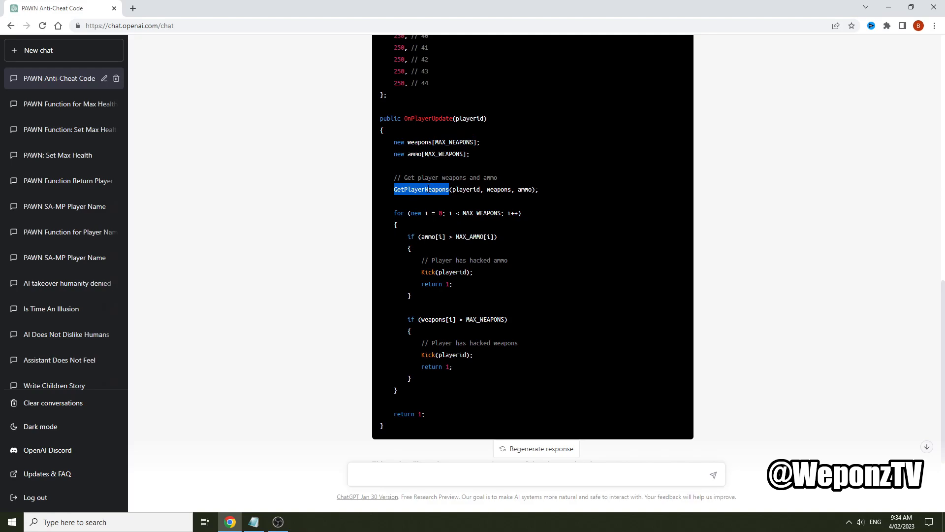
{"action": "mouse_move", "coordinate": [424, 207]}
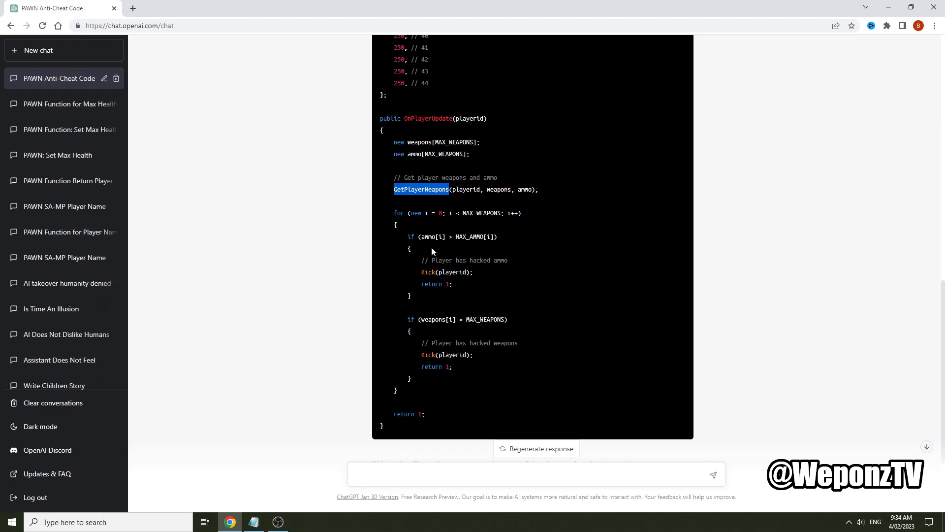
{"action": "mouse_move", "coordinate": [489, 245]}
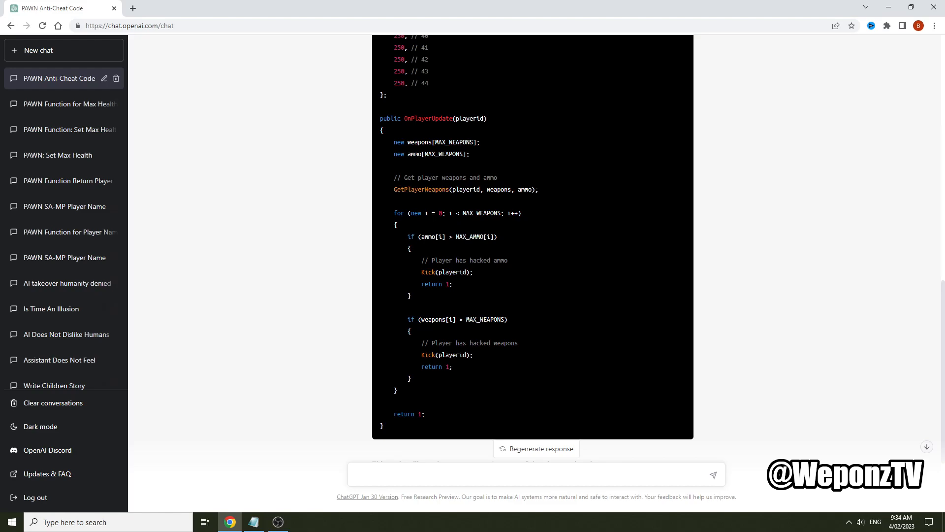
{"action": "double_click", "coordinate": [484, 319]}
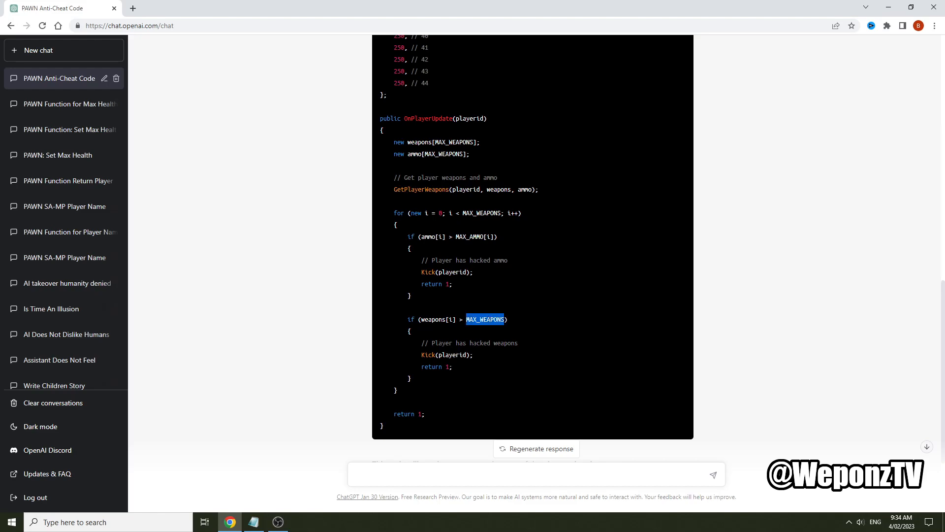
{"action": "left_click", "coordinate": [438, 392]}
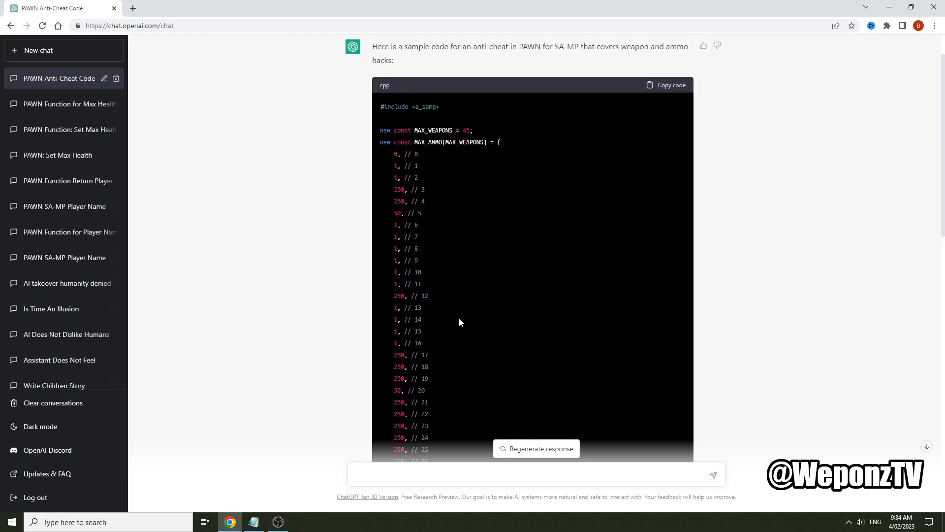
{"action": "scroll", "scroll_direction": "down", "scroll_amount": 3}
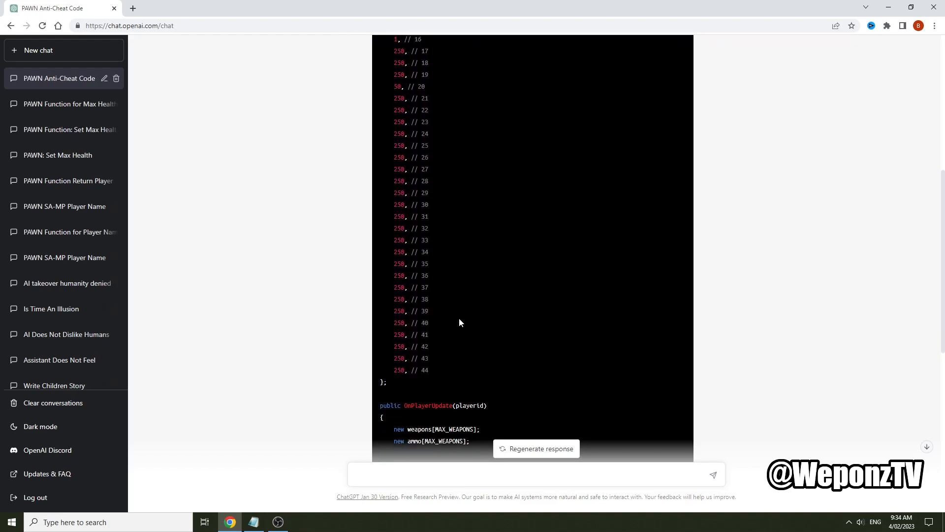
{"action": "scroll", "scroll_direction": "down", "scroll_amount": 3}
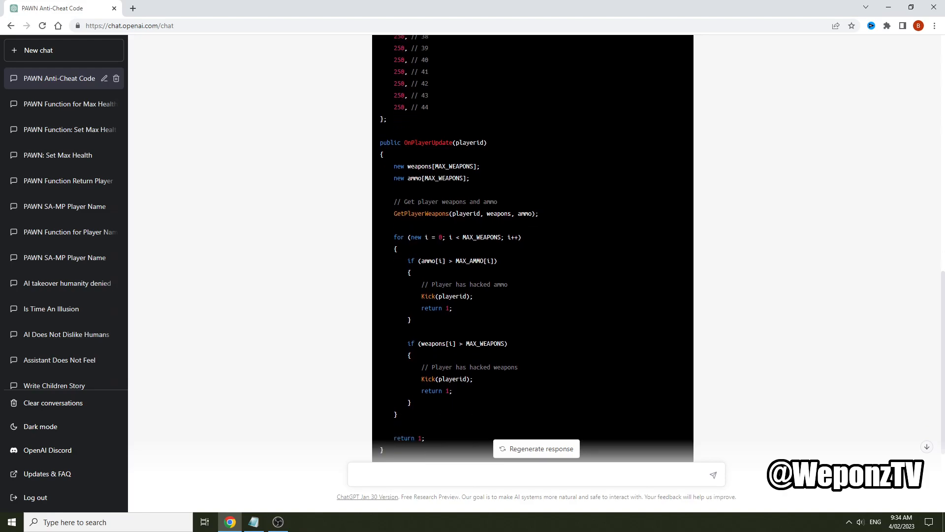
{"action": "scroll", "scroll_direction": "down", "scroll_amount": 3}
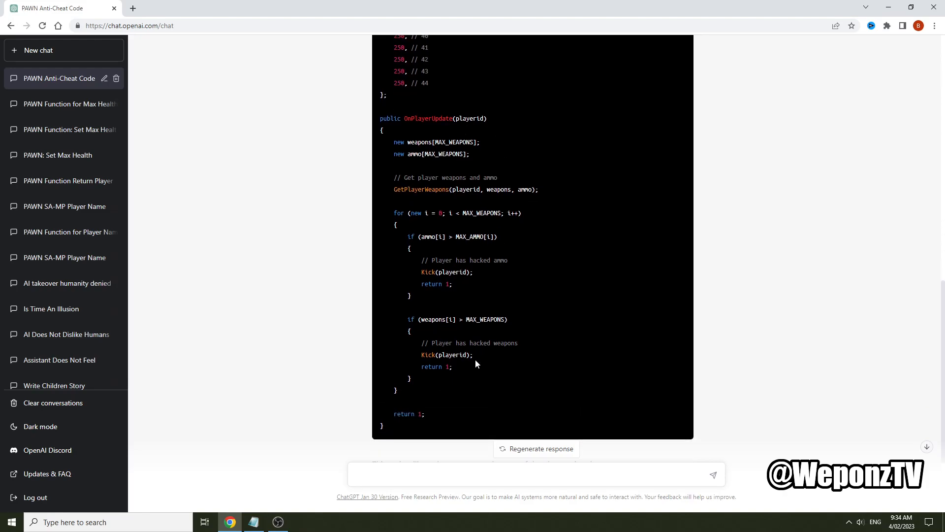
{"action": "mouse_move", "coordinate": [515, 139]}
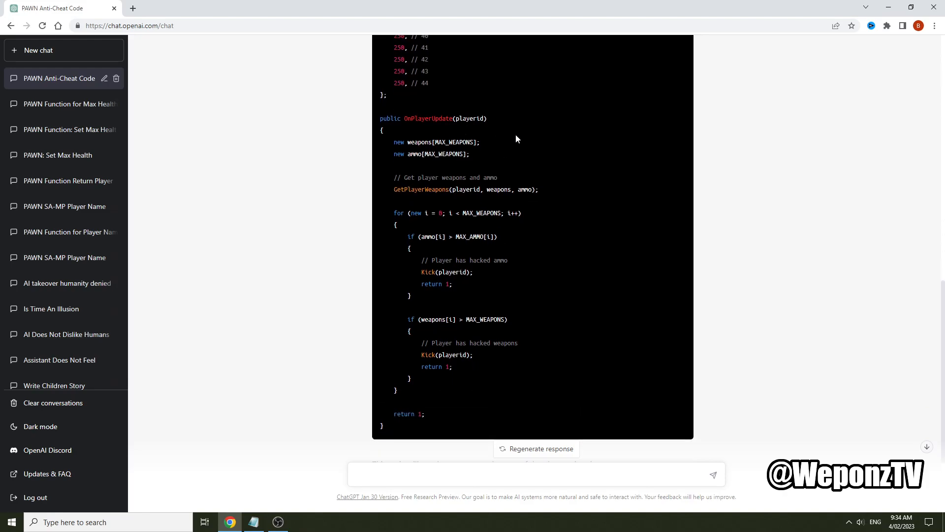